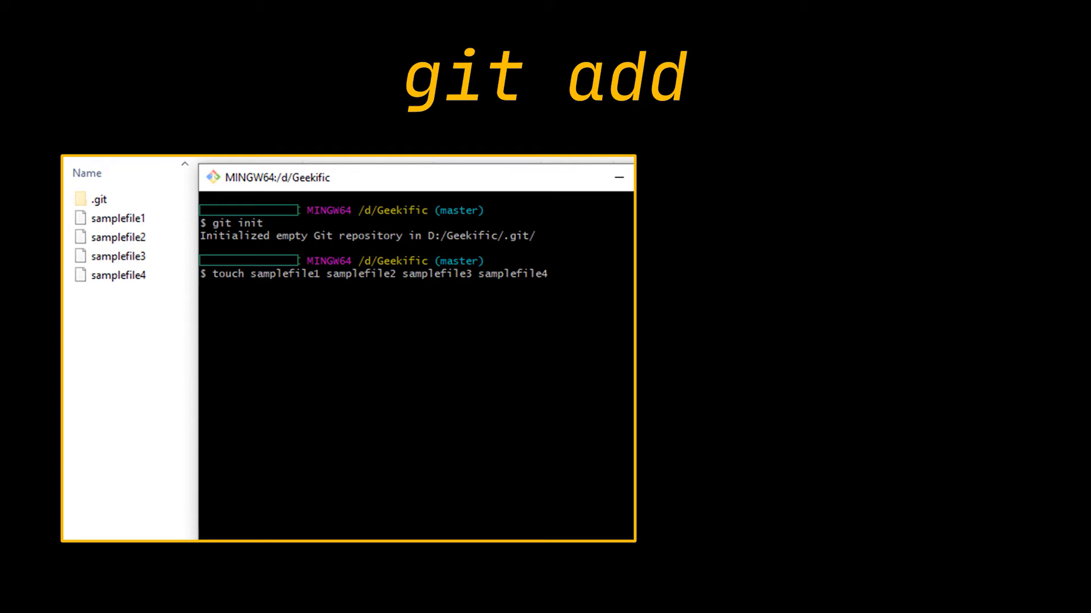
pyautogui.write('git add samplefile1')
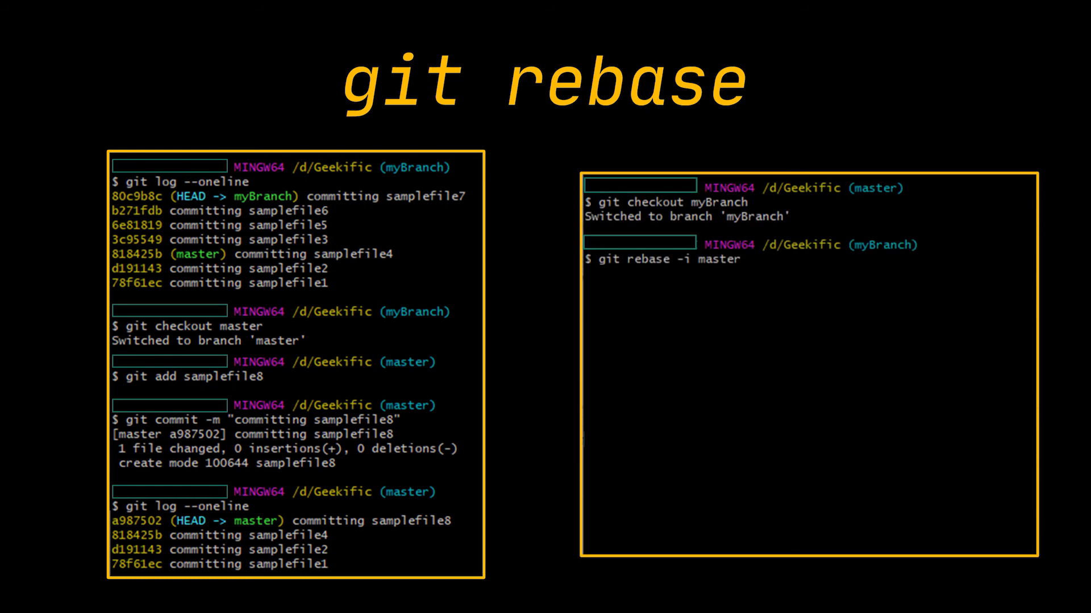
pyautogui.scroll(-3)
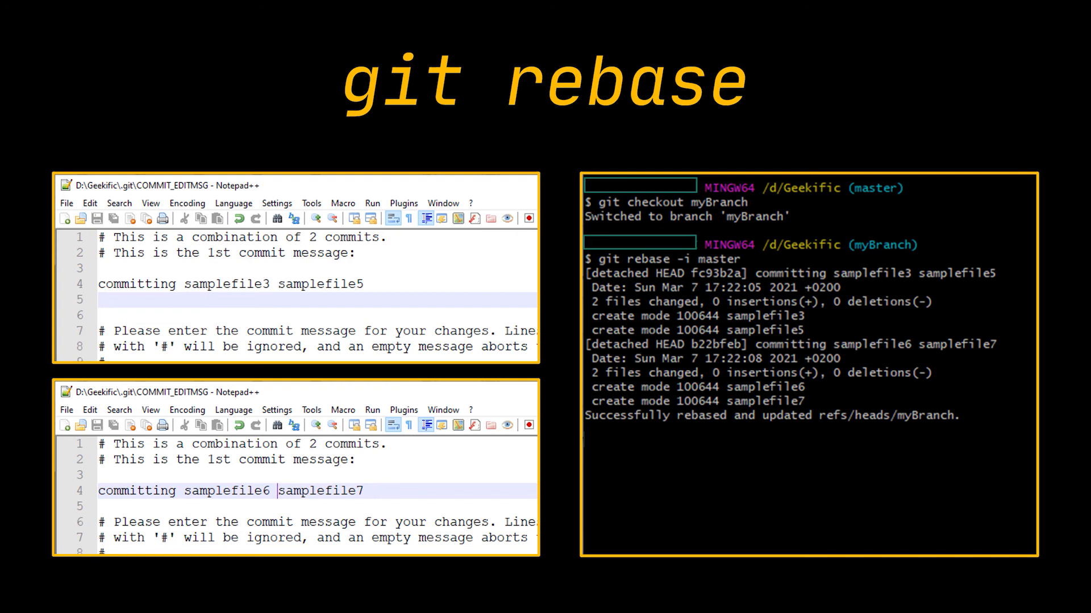
pyautogui.write('git log --oneline')
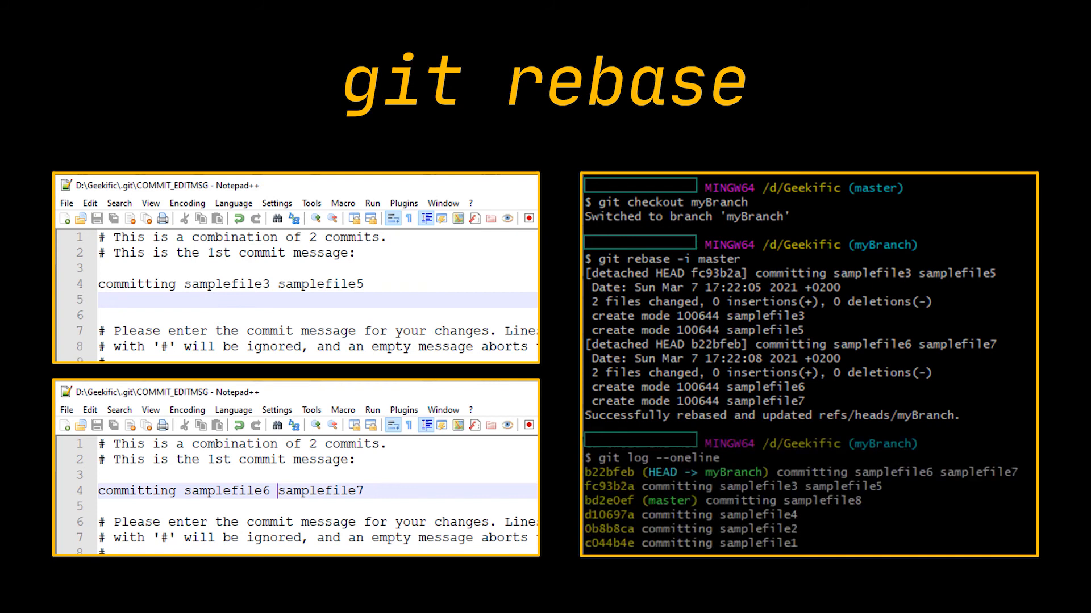